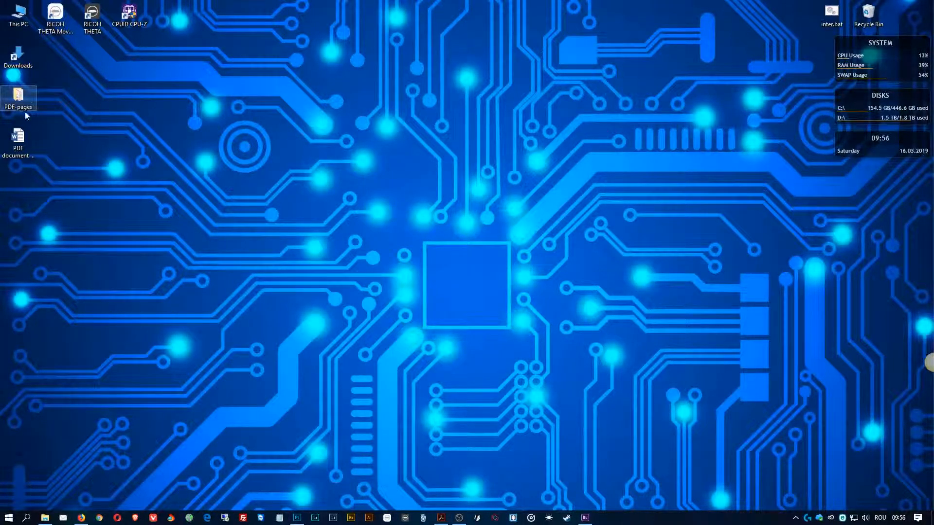
Step: Open the desktop PDF-pages folder and select PDF document no 2
double_click(18, 99)
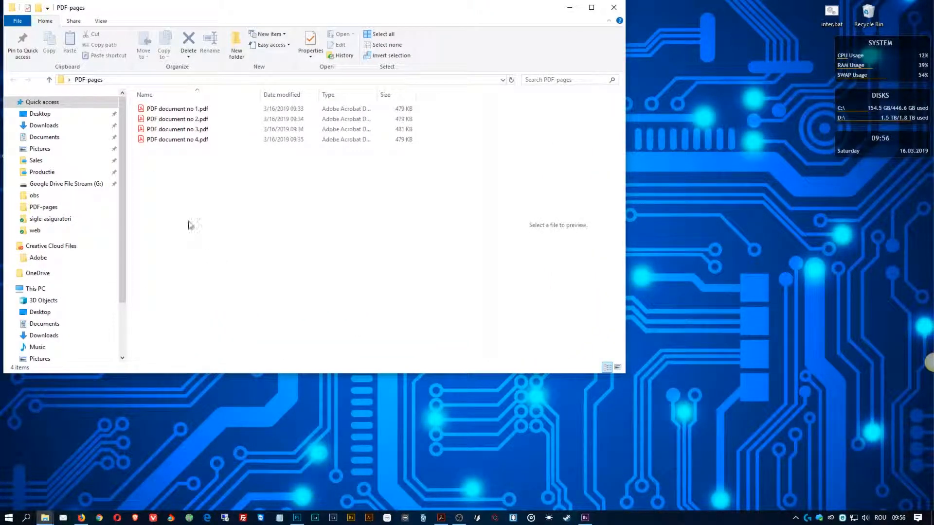
left_click(177, 119)
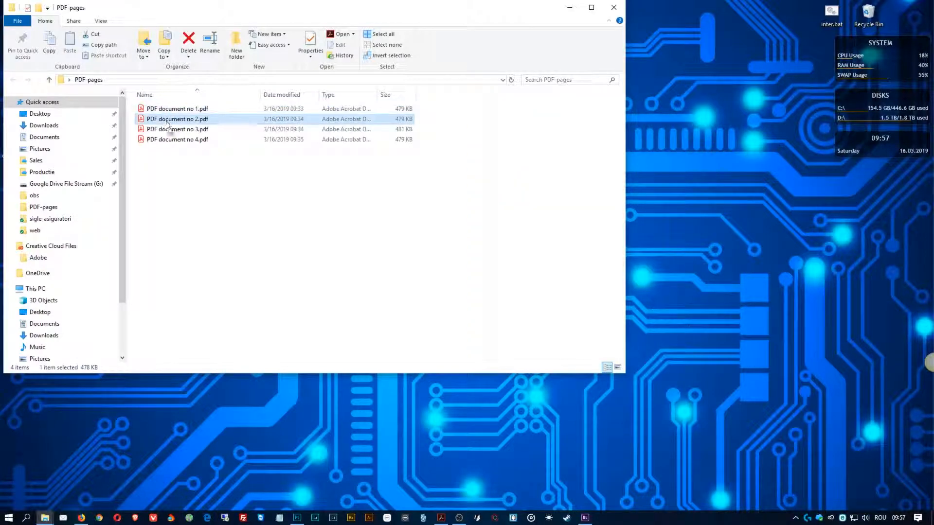
left_click(177, 139)
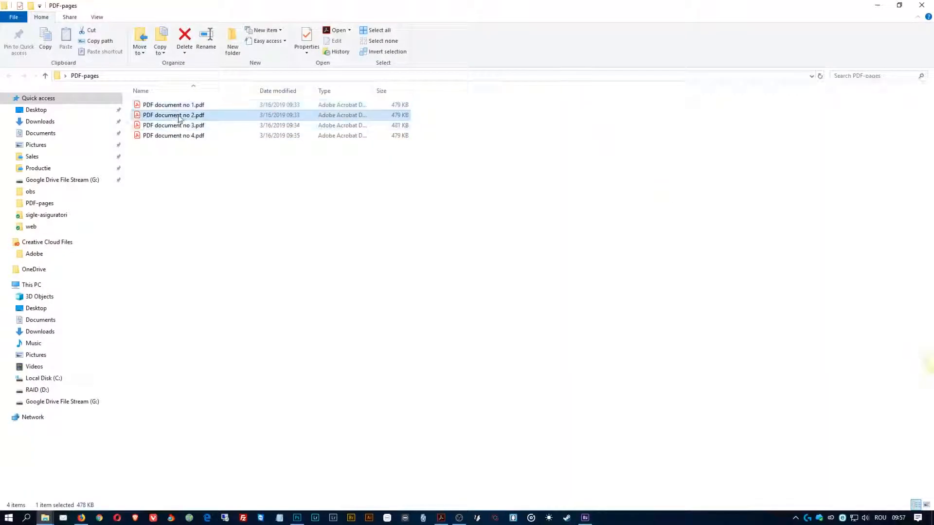
Step: Import the PDF documents into Photoshop as RGB pages at 72 pixels per inch
left_click(173, 125)
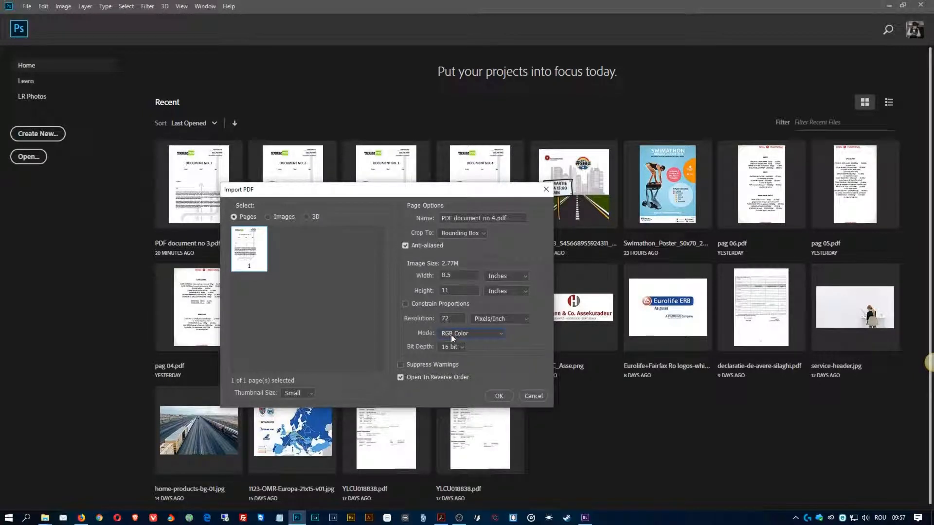
mouse_move(400, 331)
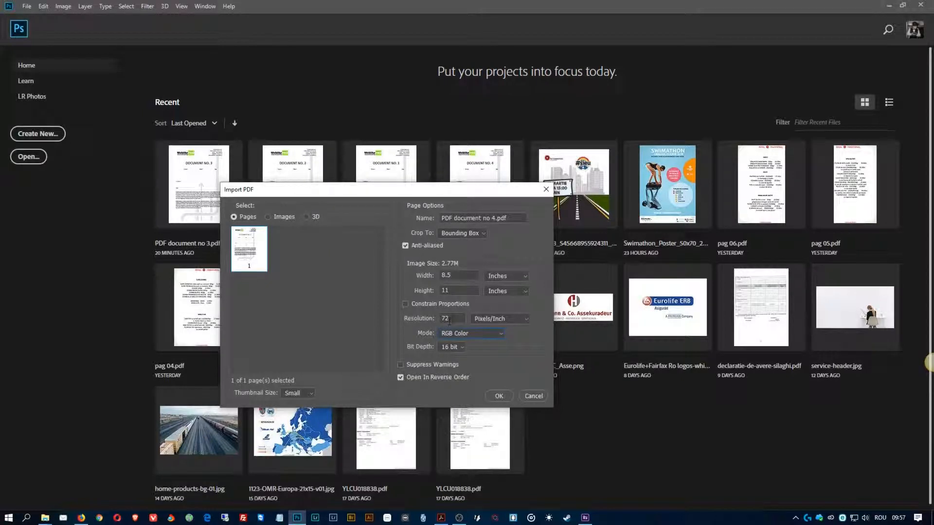
mouse_move(452, 318)
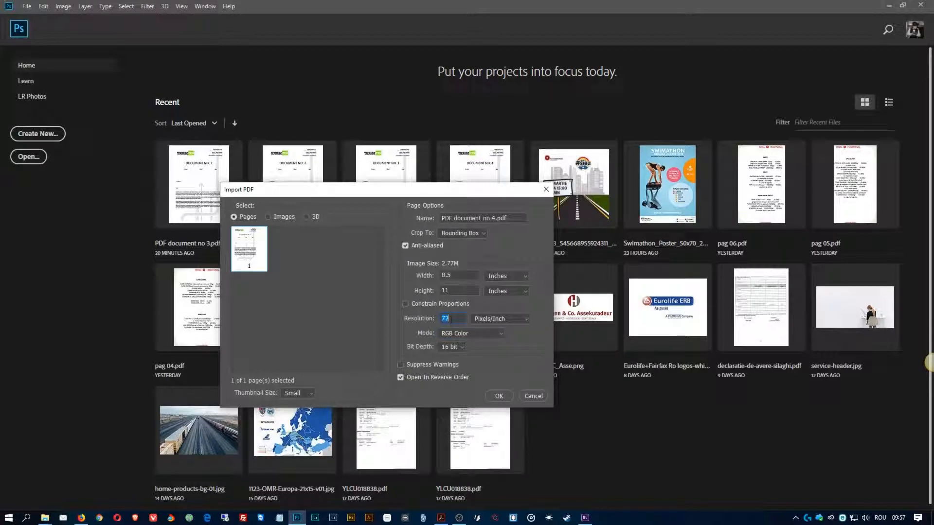
type("300")
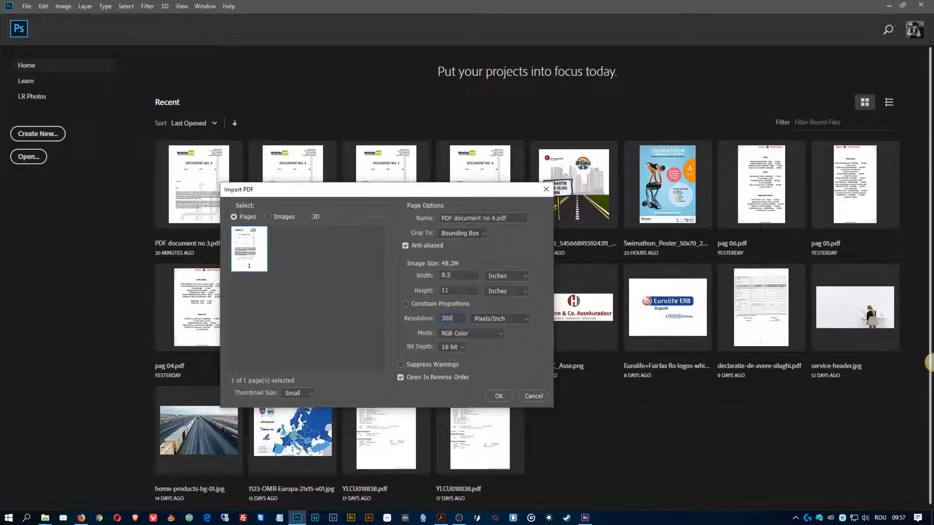
type("72")
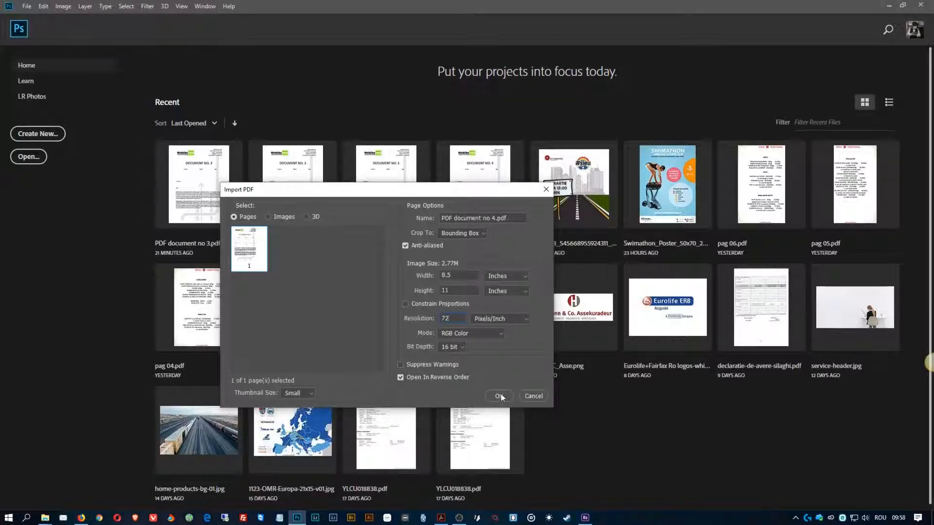
left_click(497, 396)
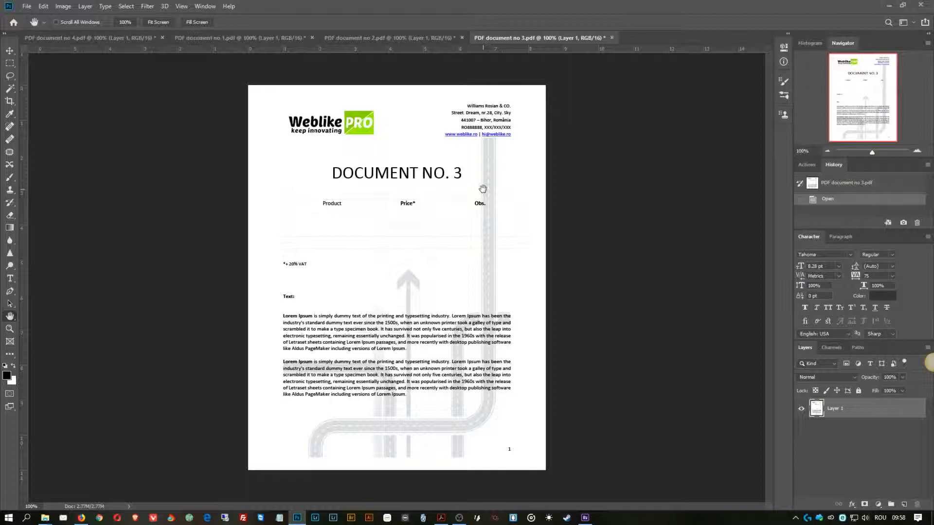
mouse_move(106, 104)
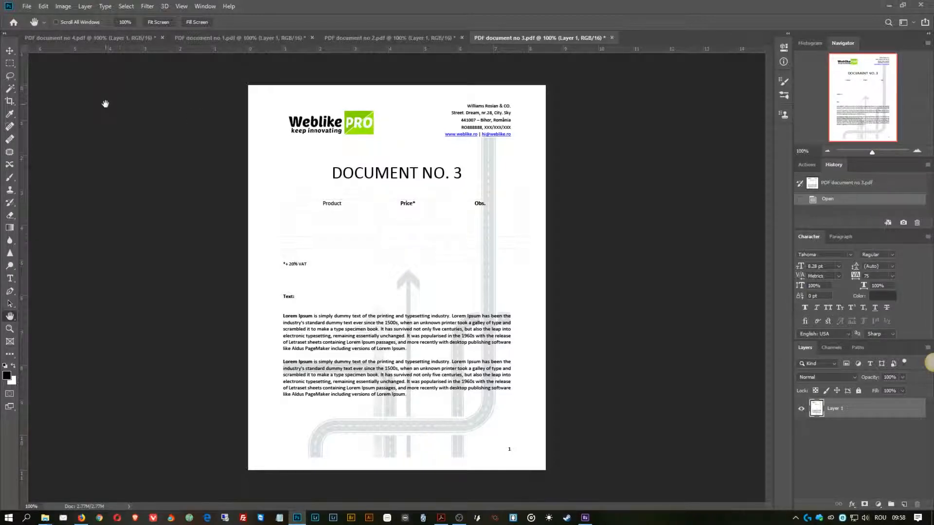
Step: Open the File menu to reach Automate > PDF Presentation
left_click(26, 6)
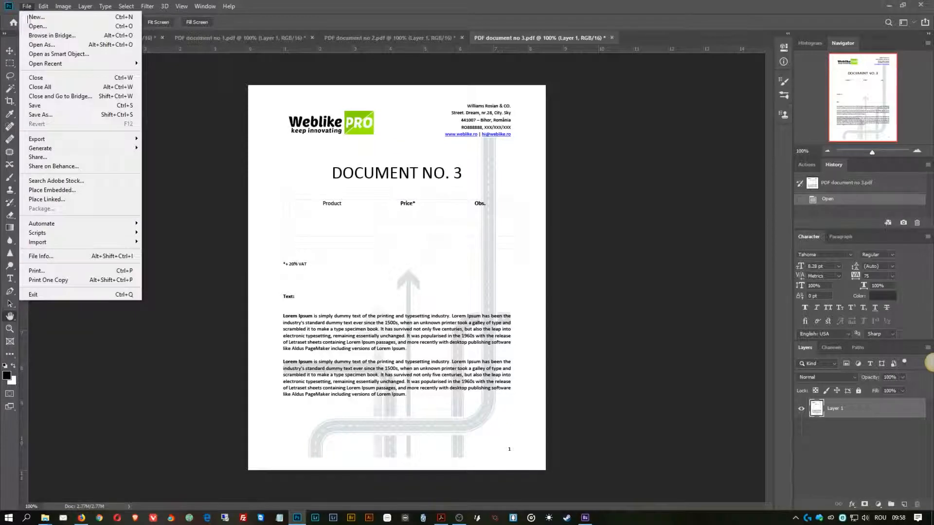
mouse_move(41, 223)
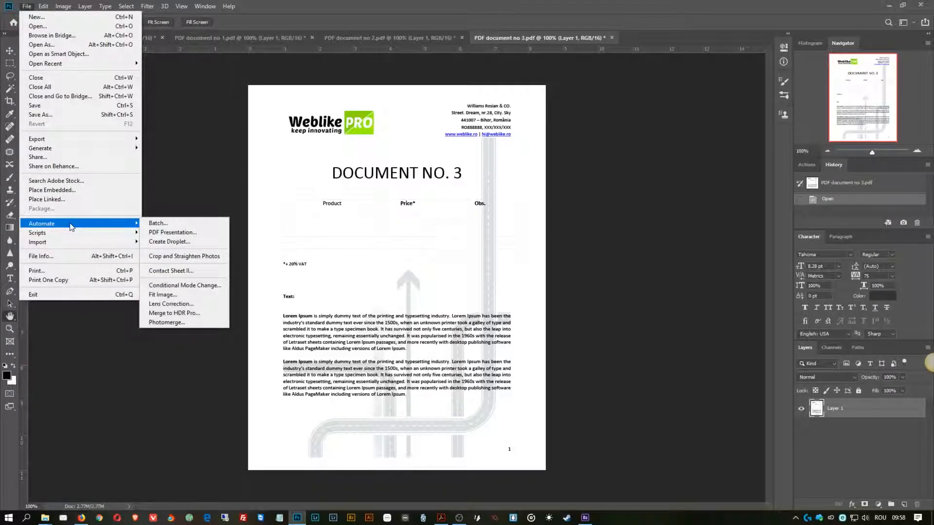
mouse_move(172, 232)
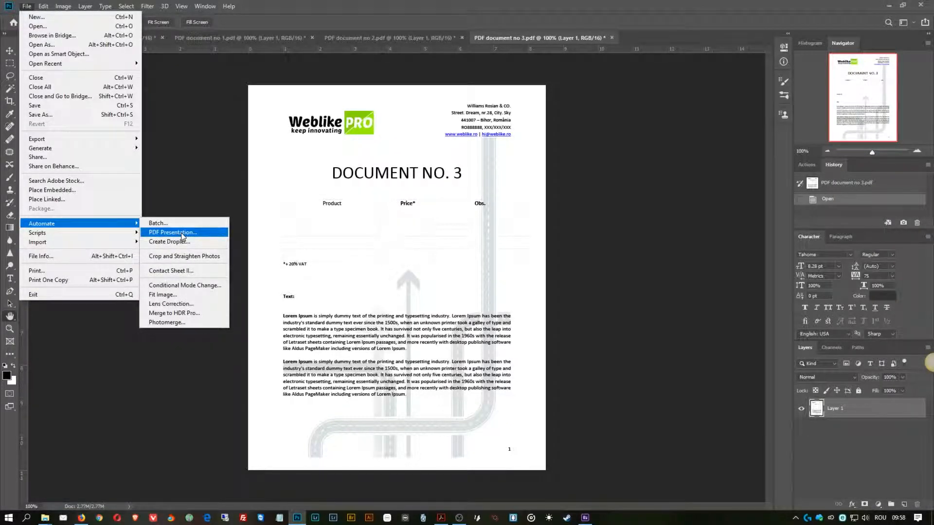
Step: Build a PDF Presentation from the four PDF-pages documents plus open files, sorted by name
left_click(172, 233)
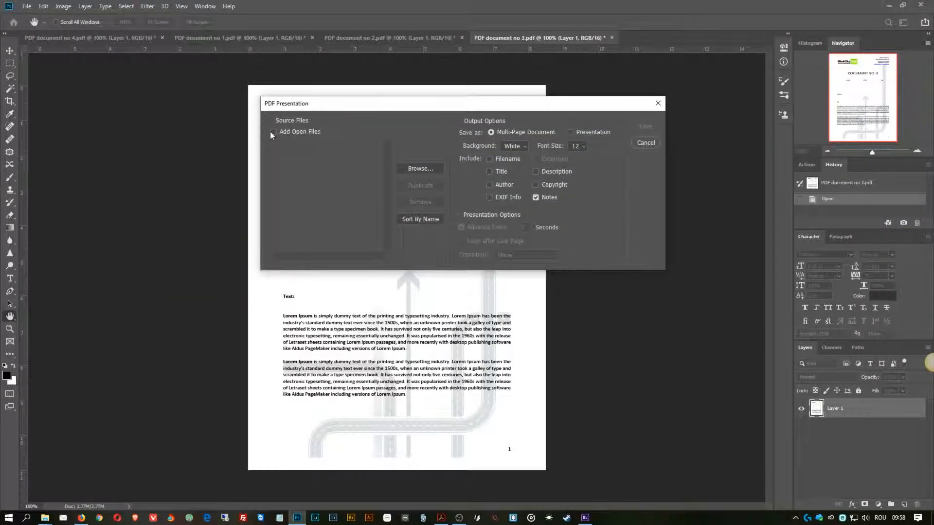
left_click(419, 169)
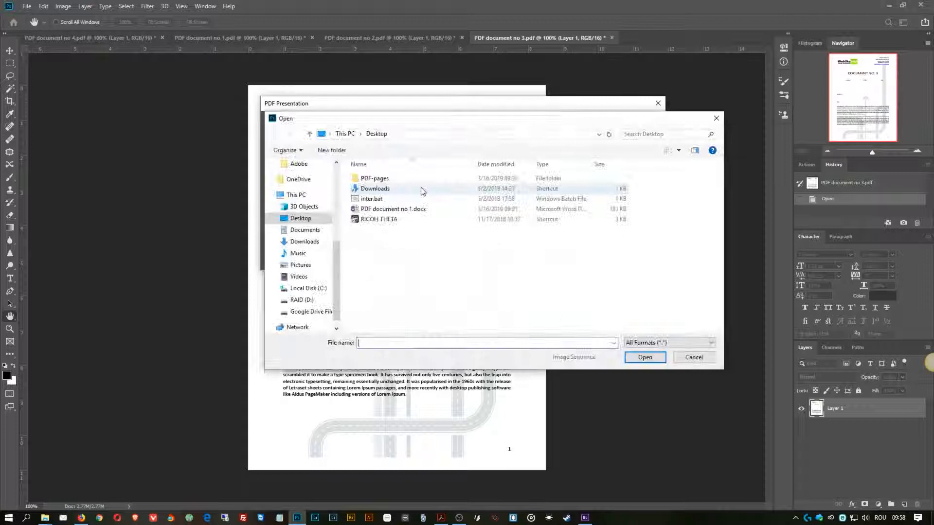
double_click(374, 178)
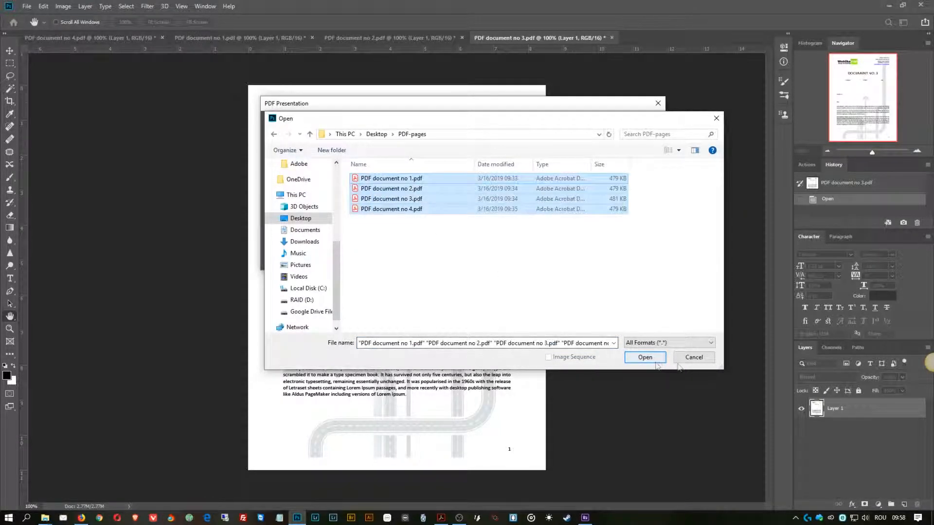
left_click(644, 357)
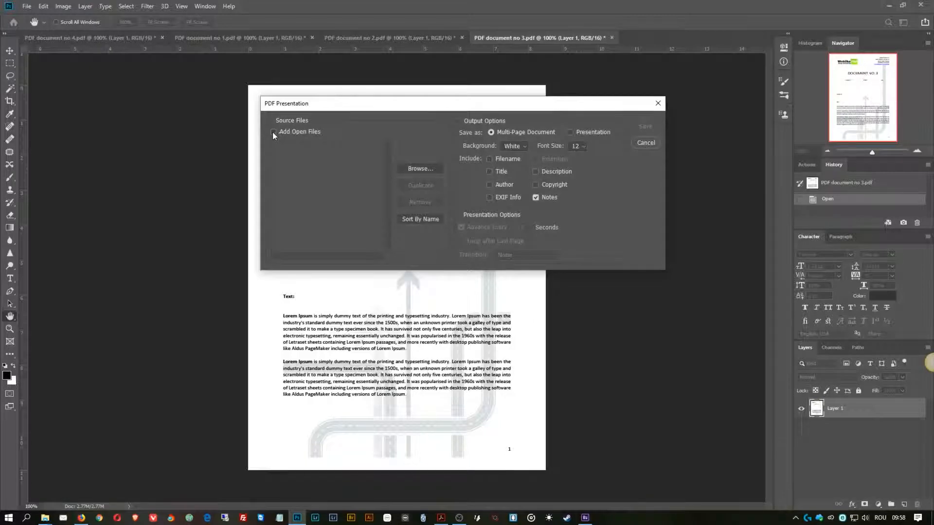
left_click(273, 132)
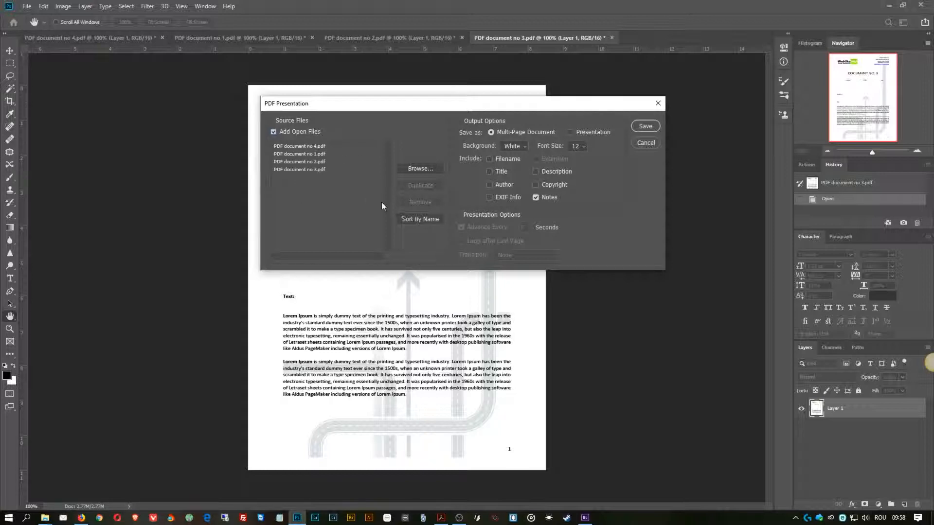
left_click(419, 219)
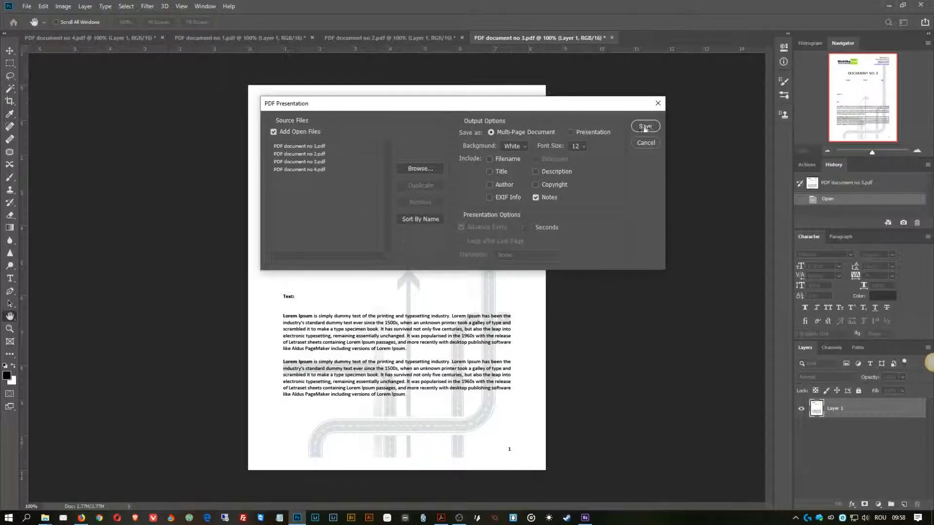
left_click(645, 126)
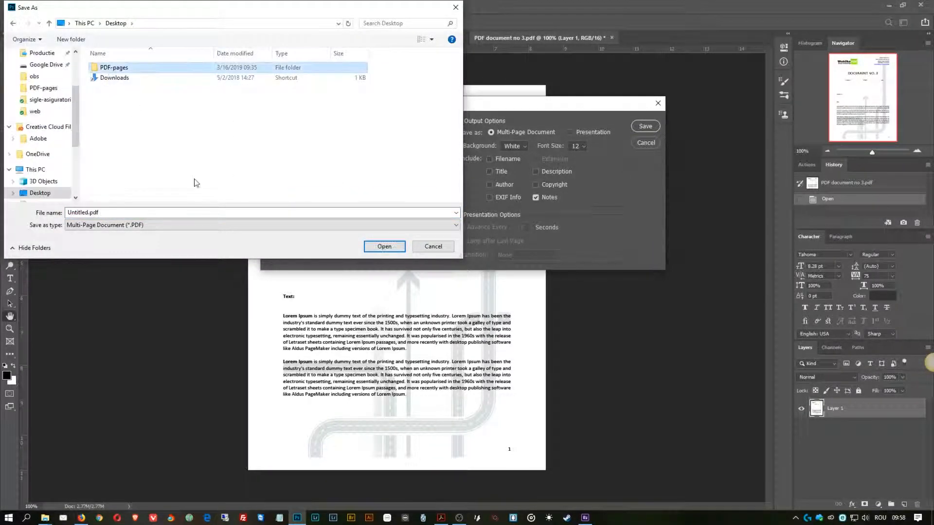
Step: Save the presentation as New-PDF.pdf in the PDF-pages folder
double_click(113, 67)
type("New-PDF")
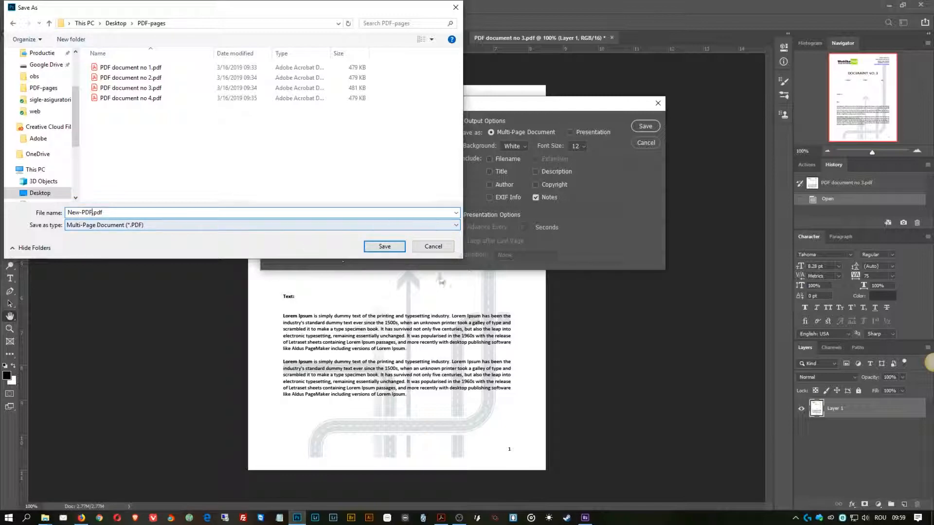
left_click(385, 246)
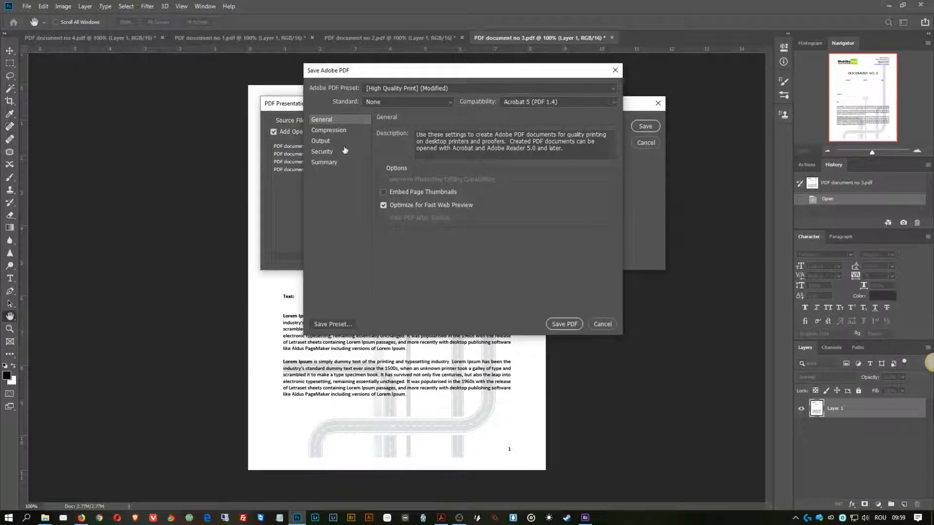
Step: Save New-PDF with Medium JPEG image quality, then open the new file
left_click(328, 130)
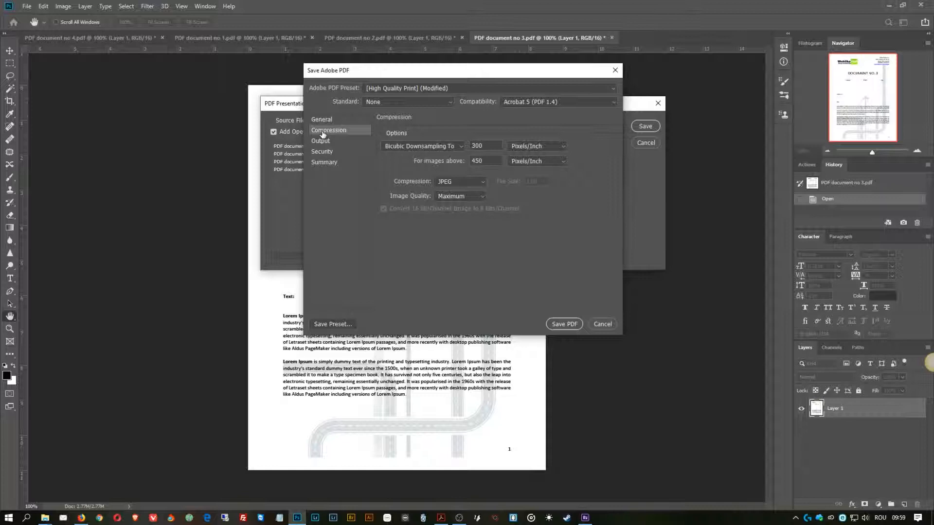
left_click(460, 196)
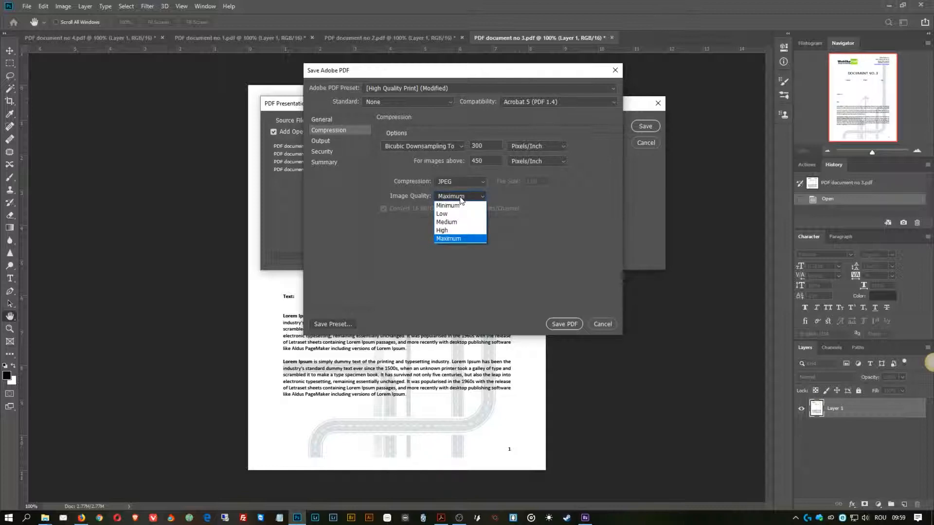
mouse_move(453, 222)
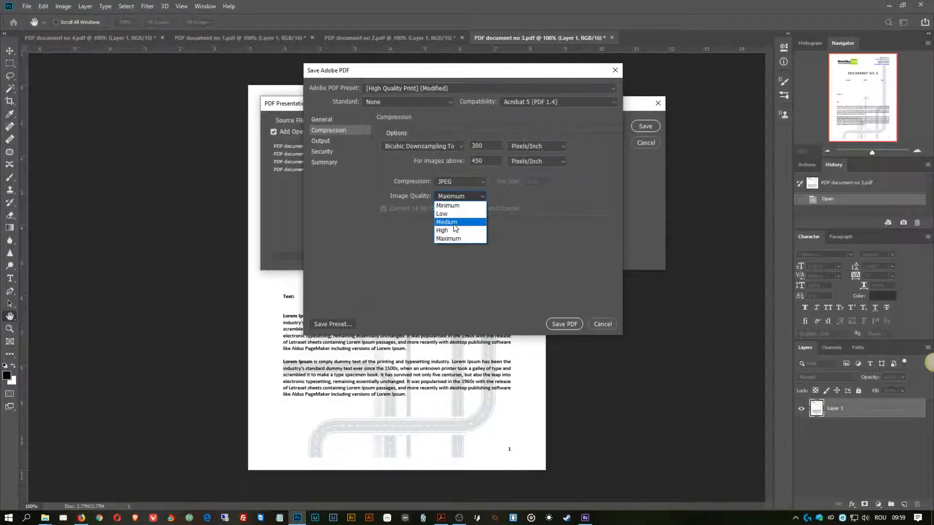
left_click(446, 221)
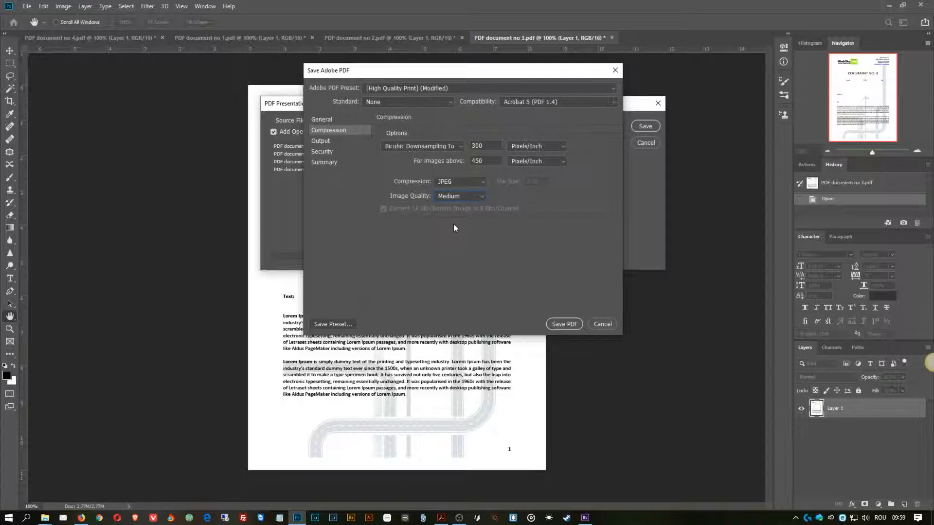
left_click(459, 196)
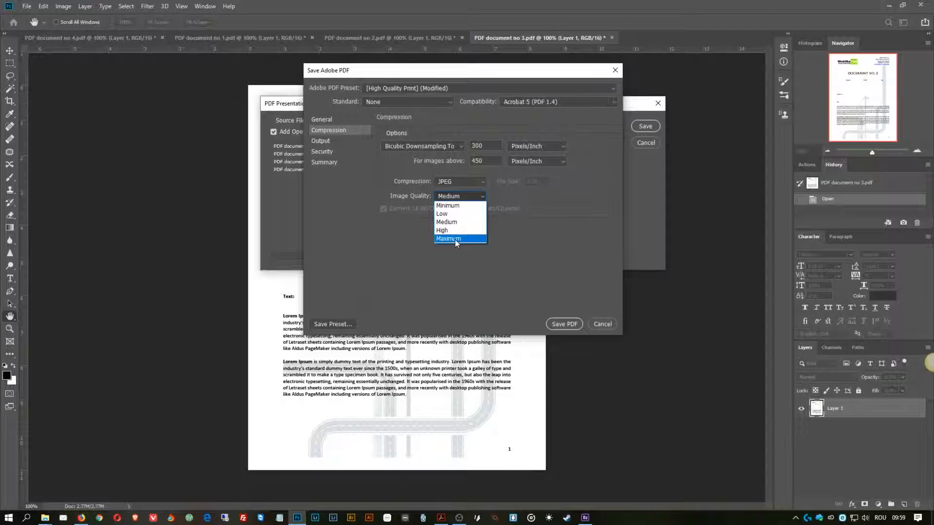
mouse_move(446, 221)
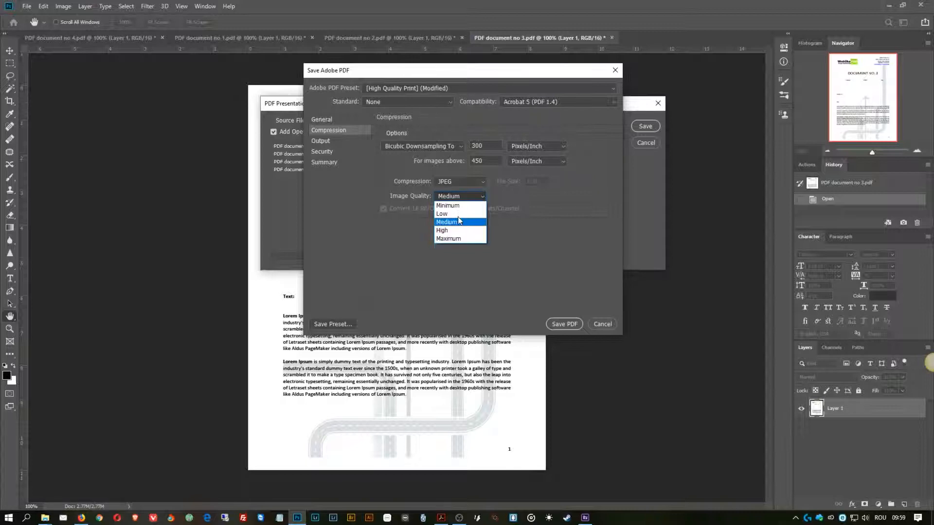
left_click(446, 221)
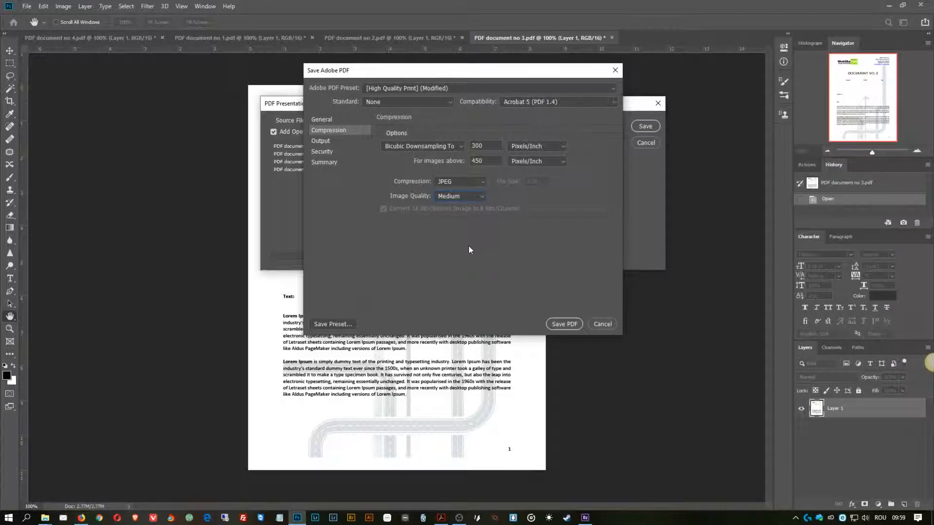
mouse_move(546, 313)
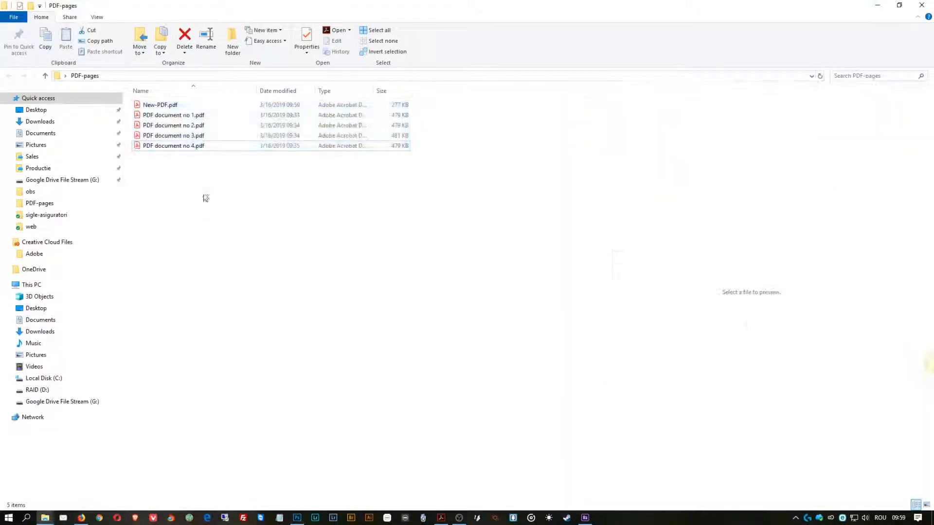
left_click(160, 105)
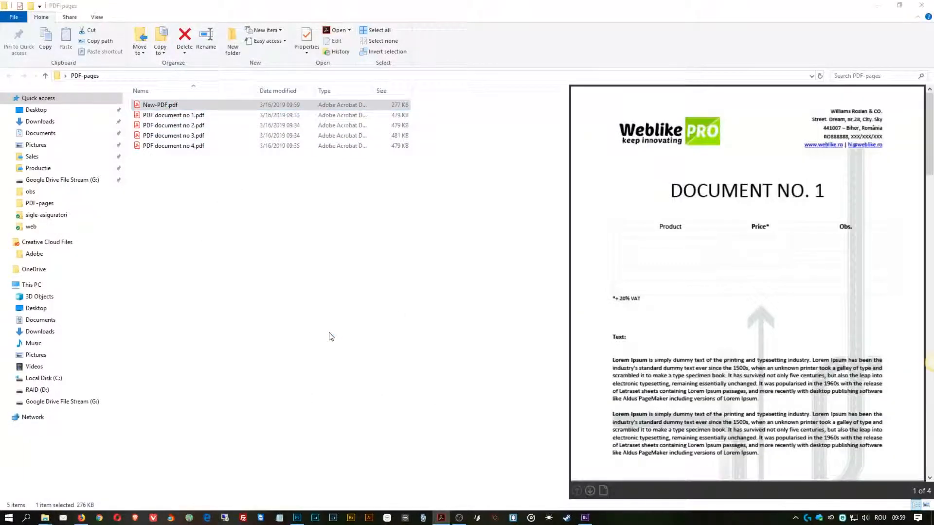
double_click(159, 105)
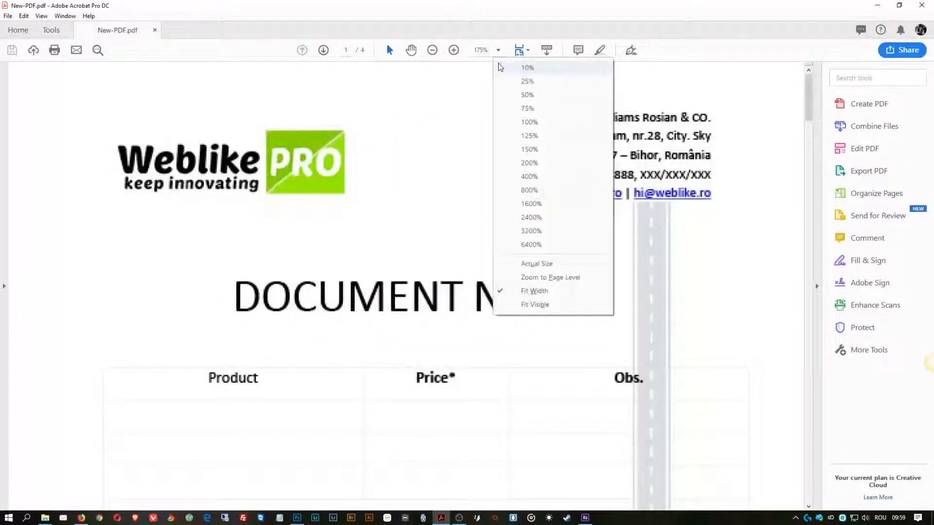
Step: View New-PDF at 100% zoom and scroll through all four pages
left_click(528, 122)
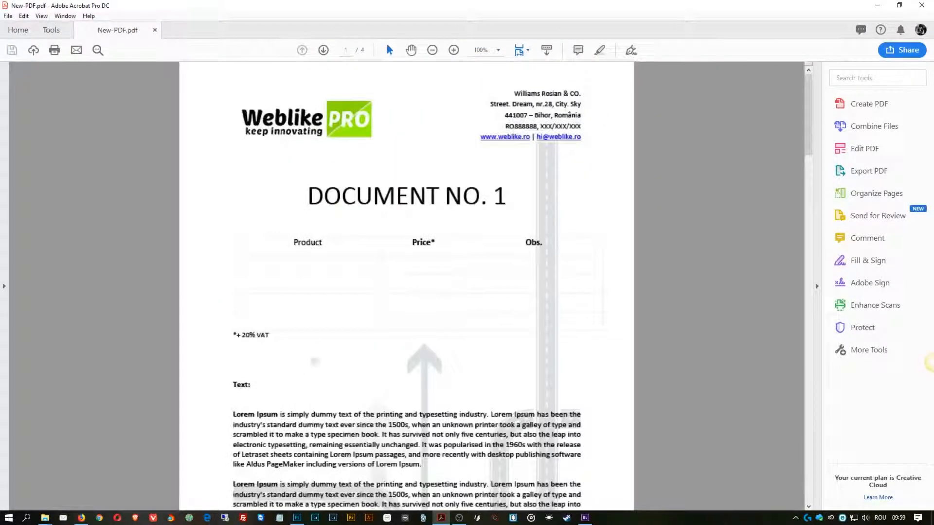
scroll("down", 3)
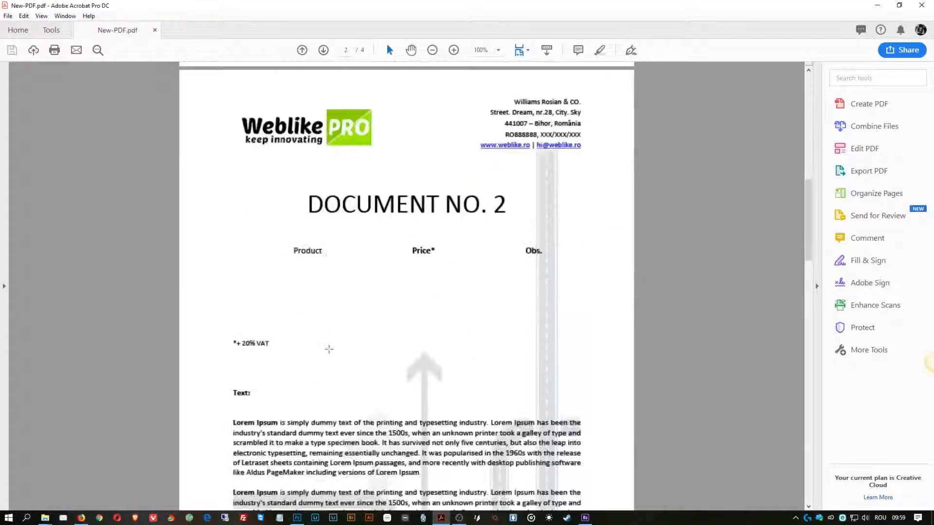
scroll("down", 3)
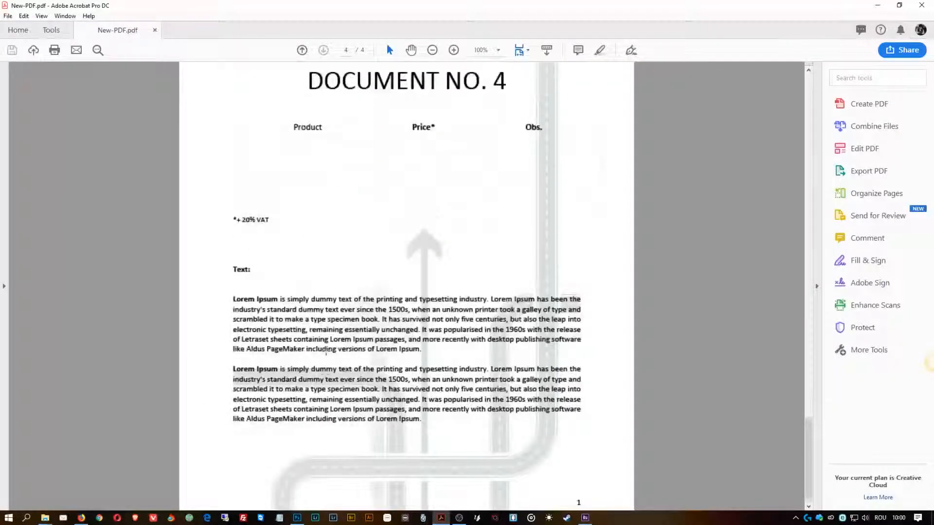
scroll("down", 3)
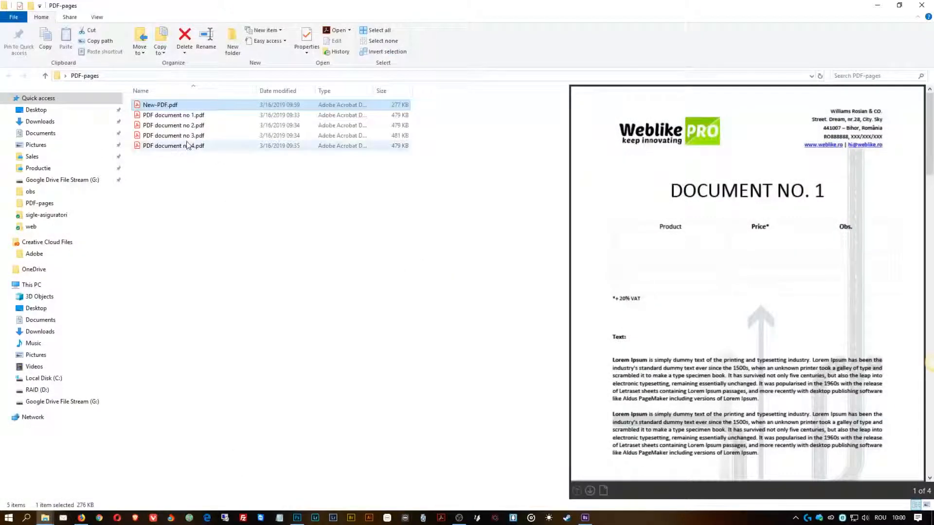
Step: Delete New-PDF.pdf from PDF-pages and bring up Acrobat from the taskbar
left_click(173, 115)
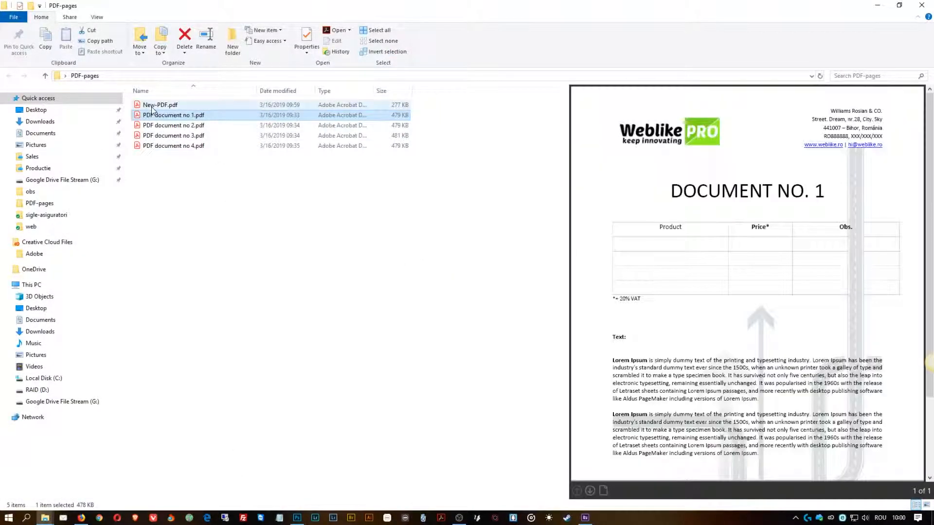
left_click(160, 105)
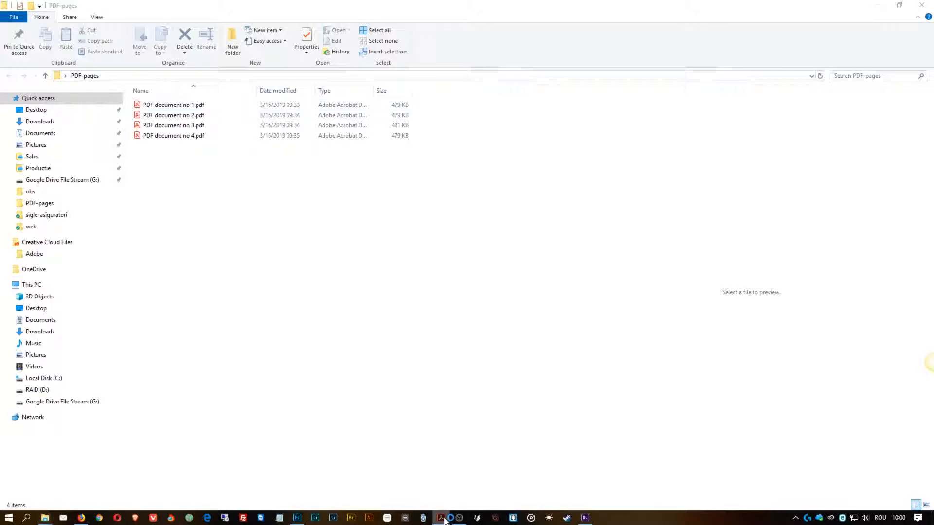
left_click(440, 517)
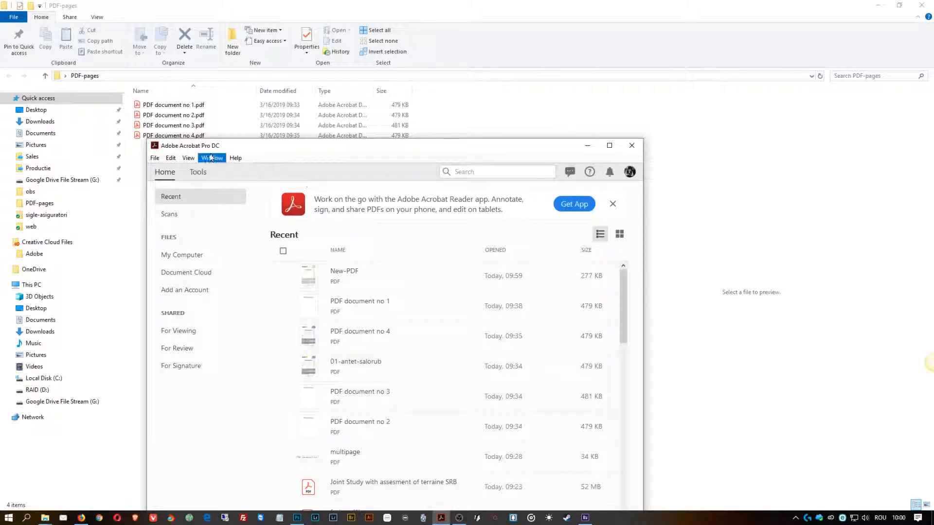
Step: Start the Combine Files tool and add the four PDF documents
left_click(198, 172)
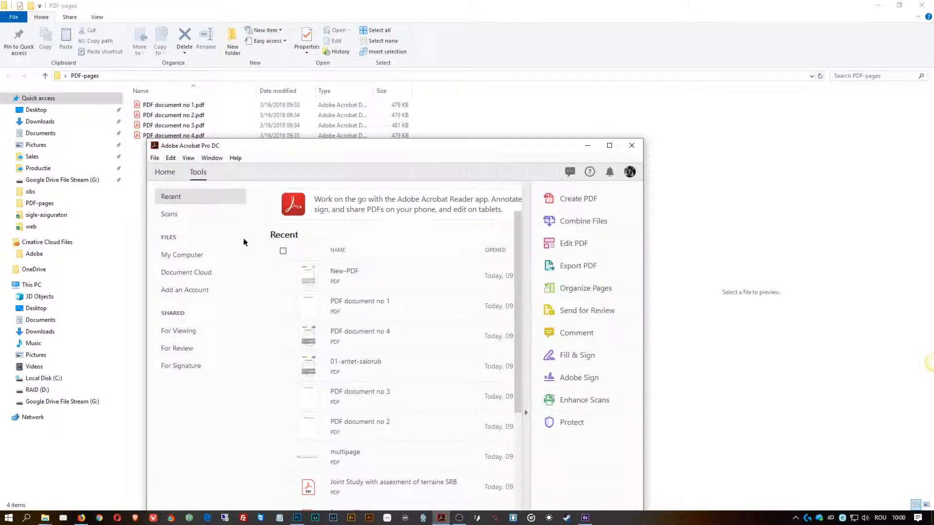
left_click(583, 221)
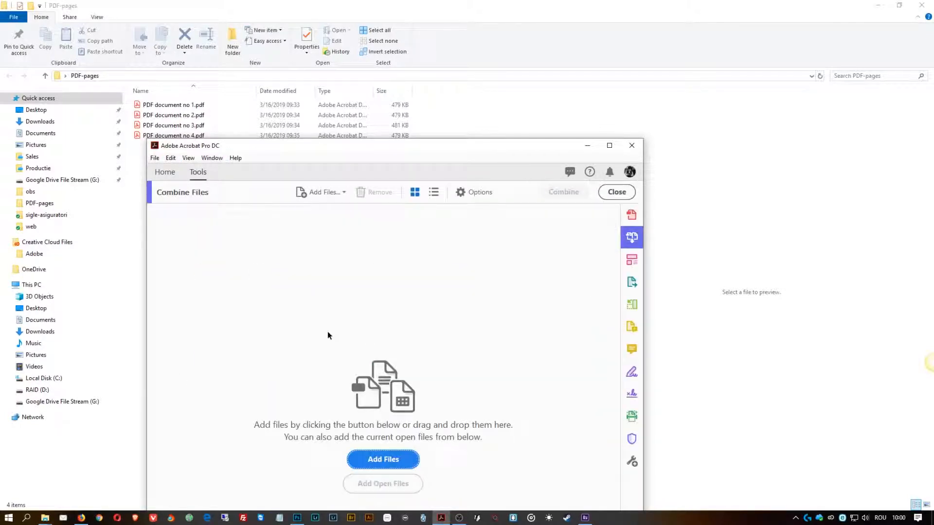
left_click(383, 459)
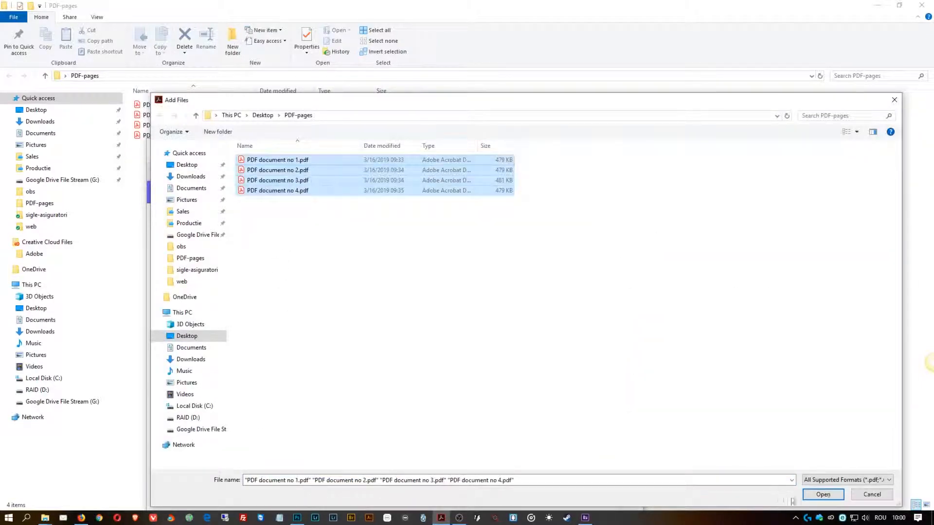
left_click(822, 494)
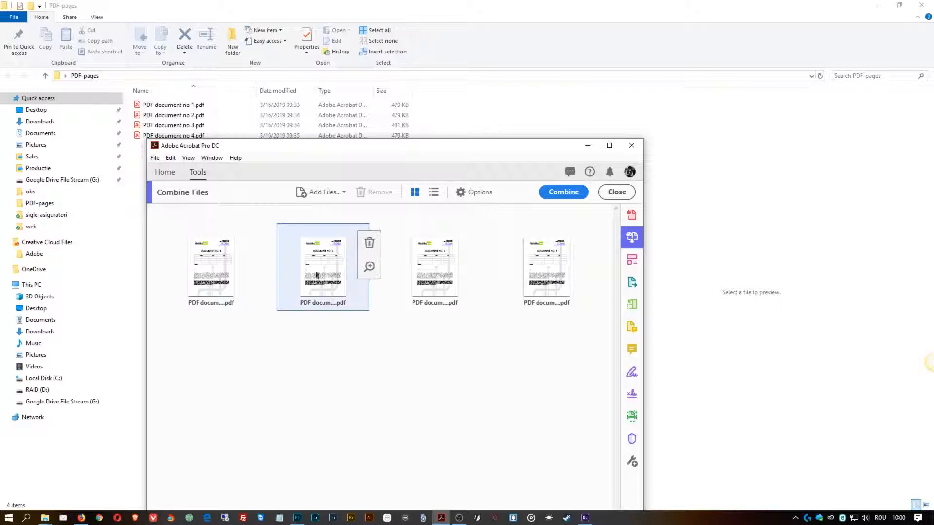
Step: Maximize the window, check the listed documents, and merge them into Binder1.pdf
left_click(434, 266)
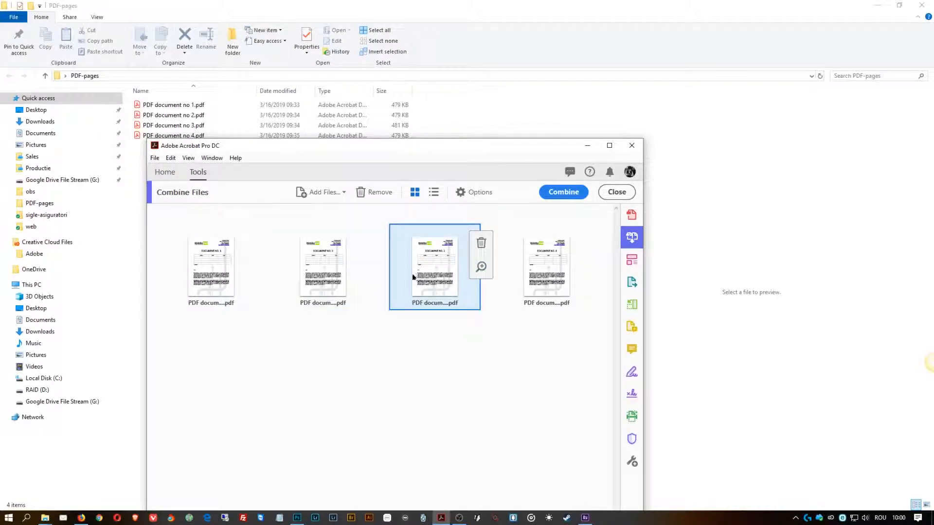
left_click(322, 267)
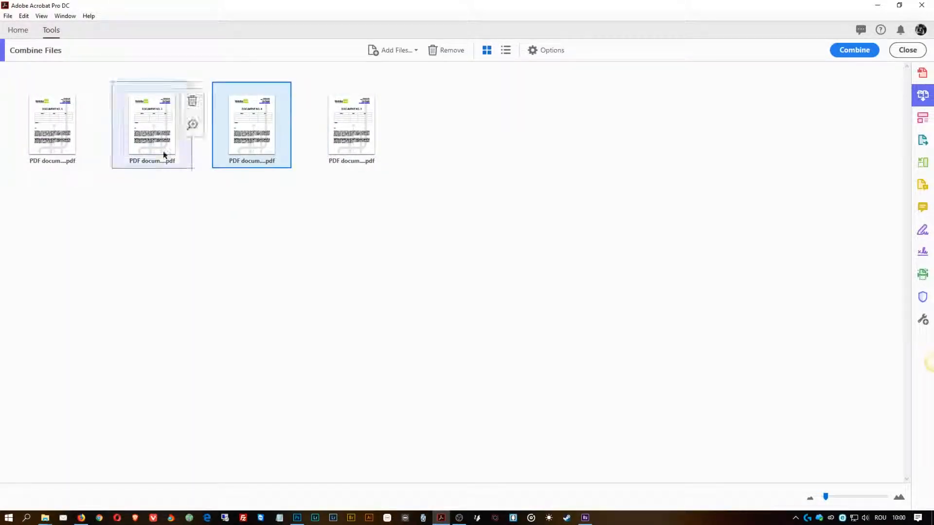
left_click(151, 125)
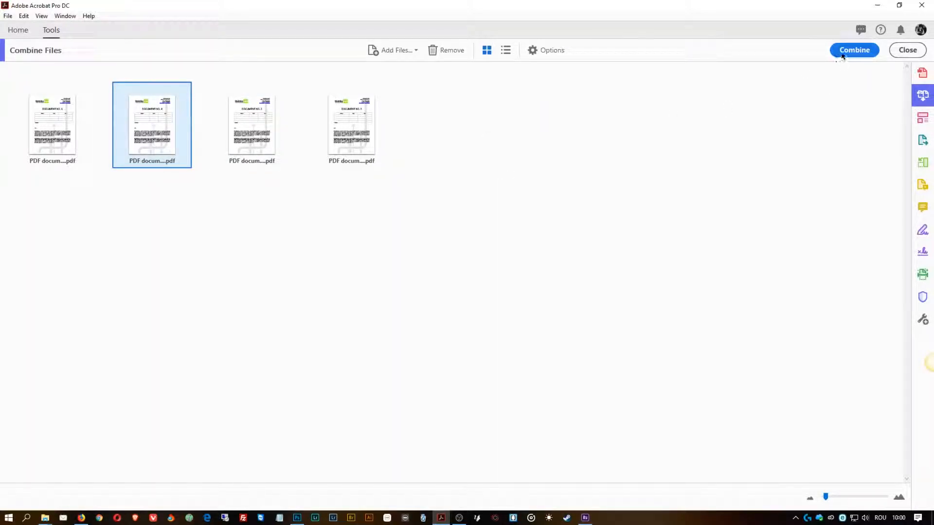
left_click(853, 50)
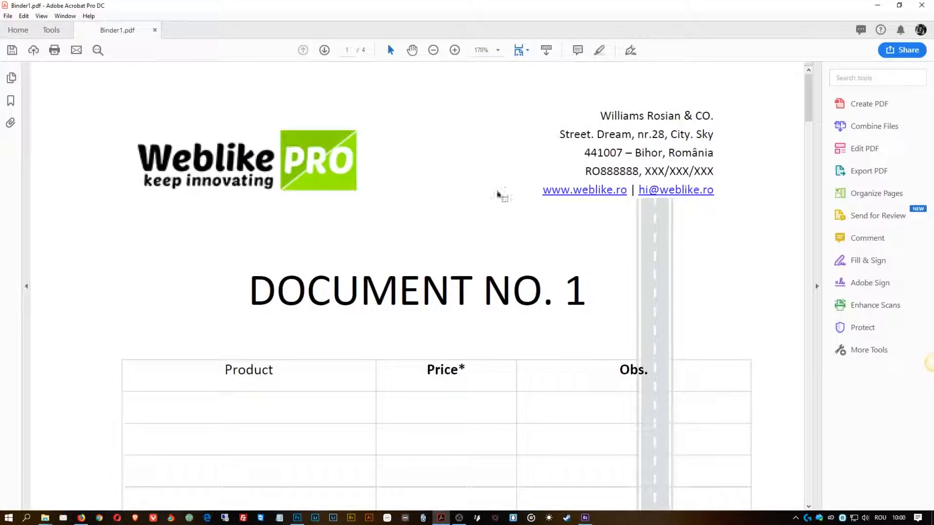
Step: Scroll down through the first page of Binder1.pdf
scroll("down", 3)
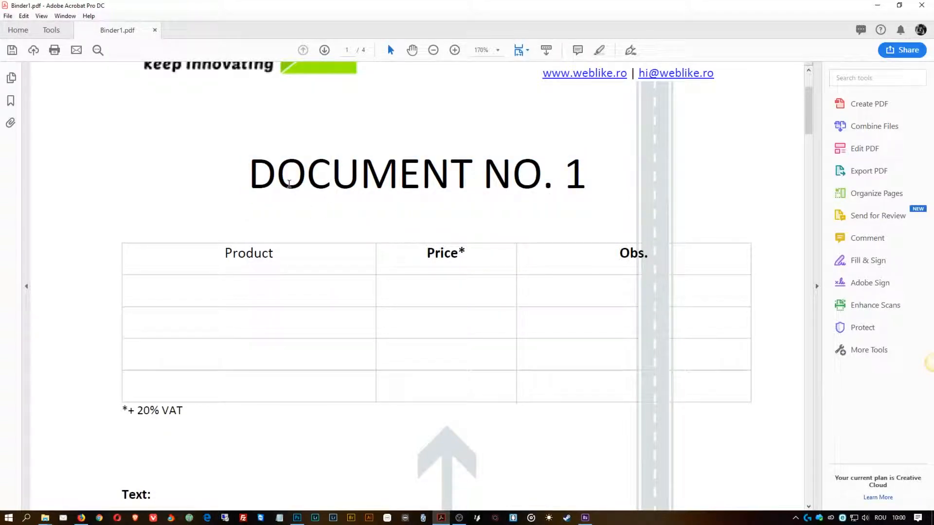
scroll("down", 3)
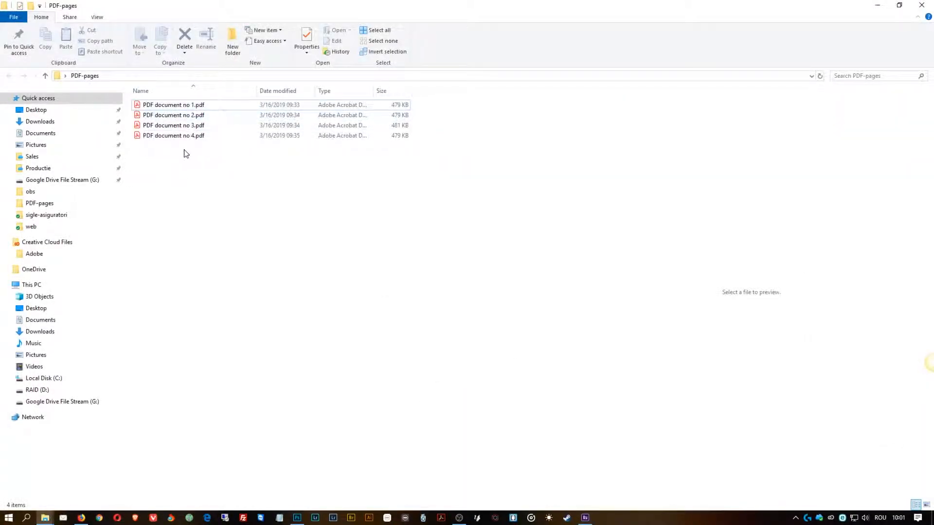
mouse_move(175, 173)
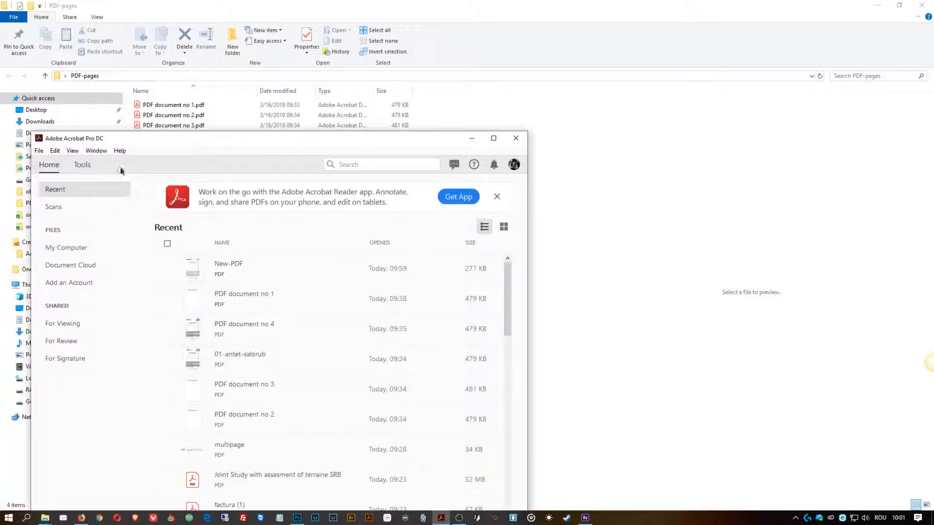
Step: Merge the four PDF-pages documents with Combine Files into a four-page Binder1.pdf
left_click(82, 165)
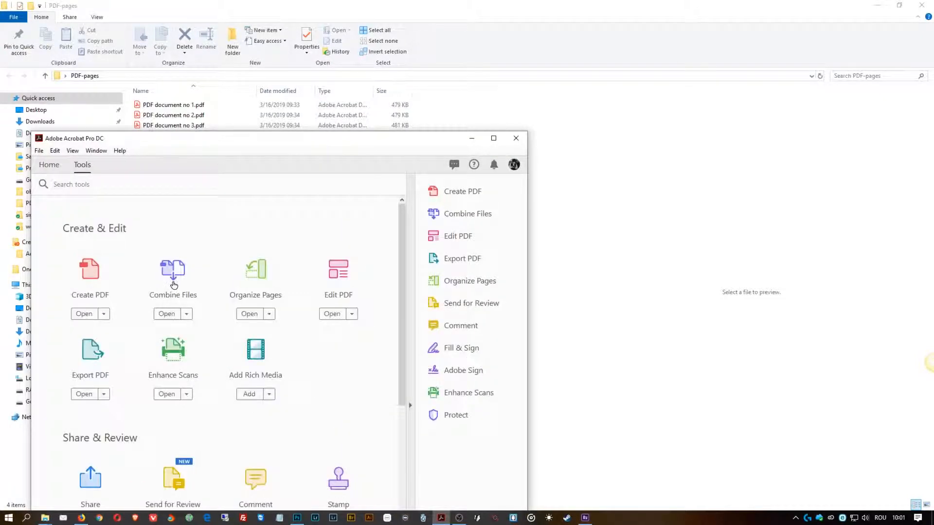
left_click(167, 313)
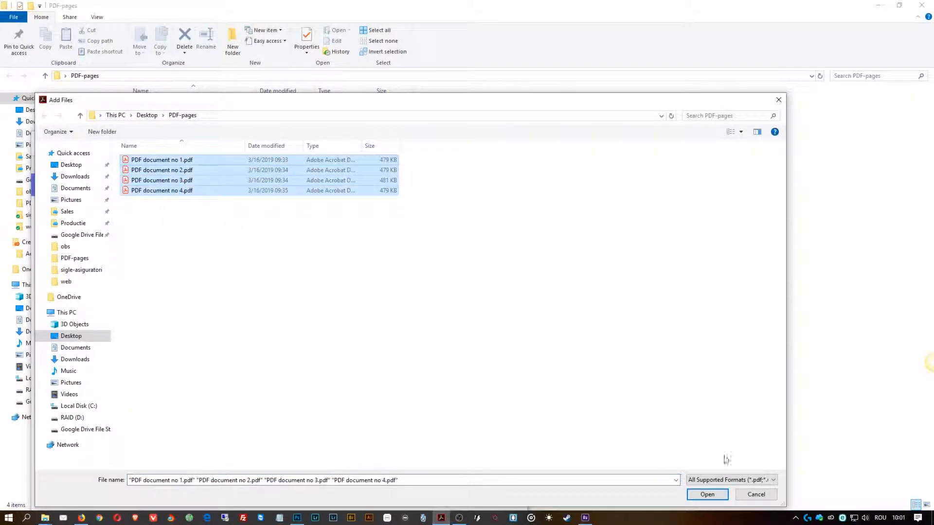
left_click(707, 494)
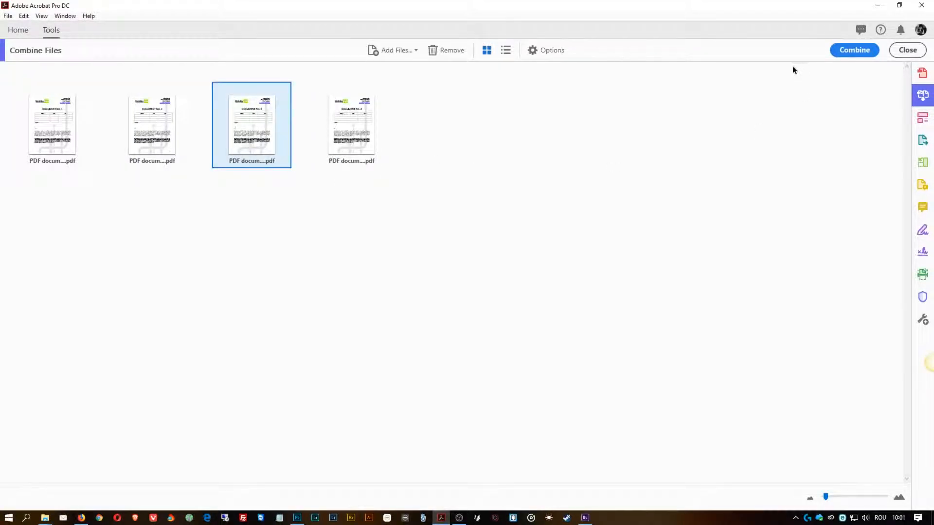
left_click(854, 50)
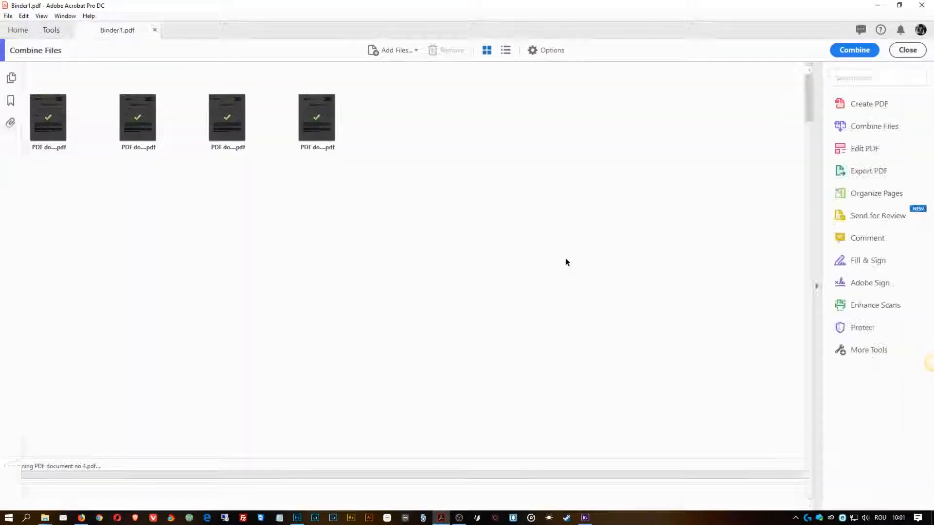
left_click(8, 16)
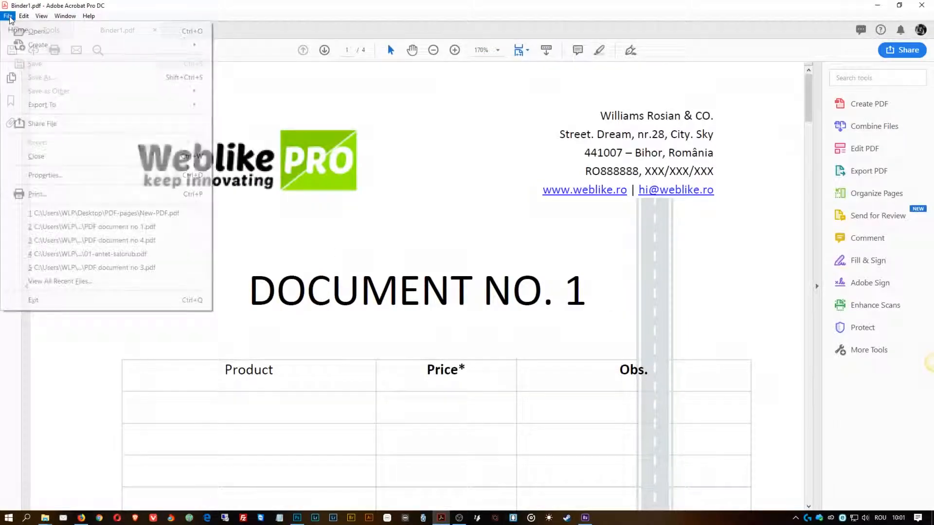
Step: Save the combined document as Binder1.pdf in PDF-pages with Reduce File Size enabled
left_click(41, 77)
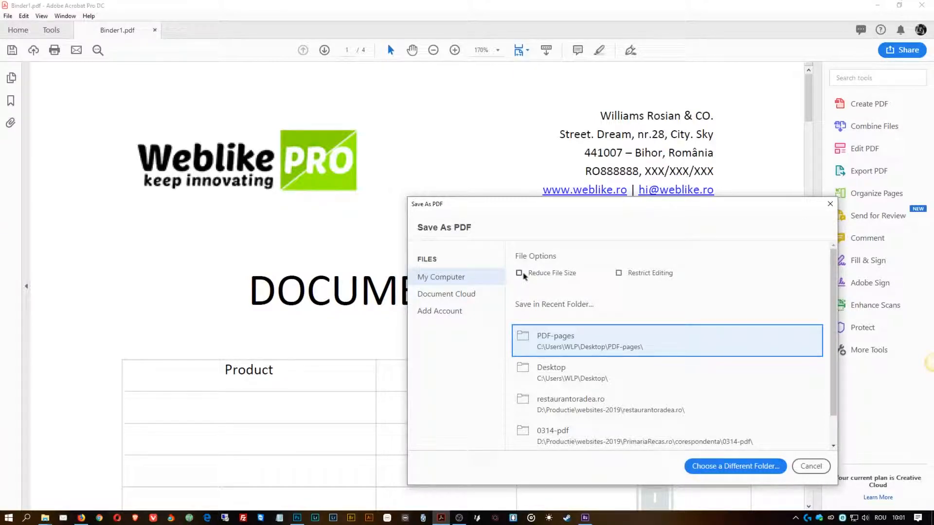
left_click(519, 273)
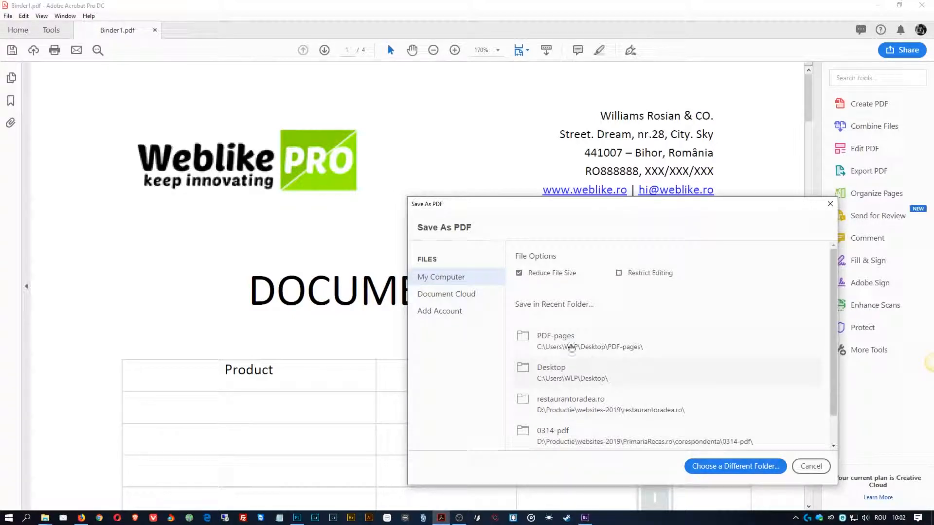
left_click(735, 466)
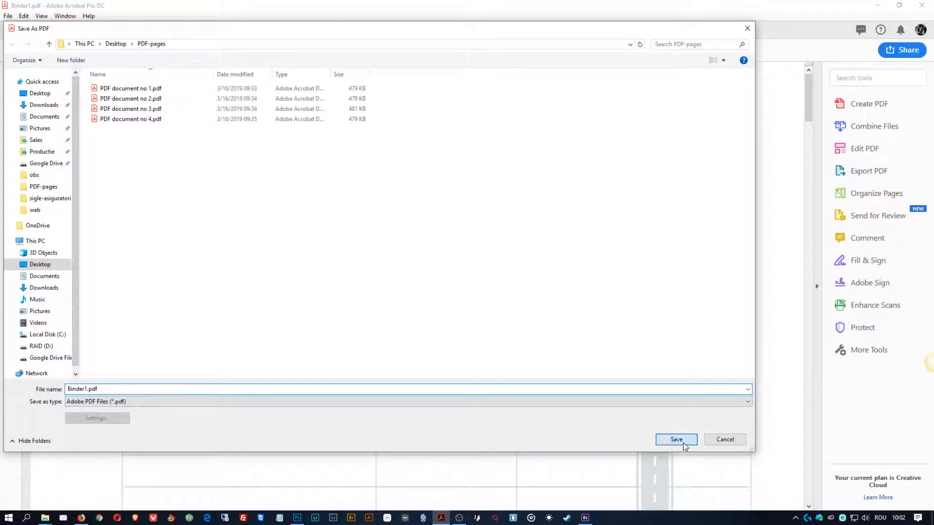
left_click(676, 439)
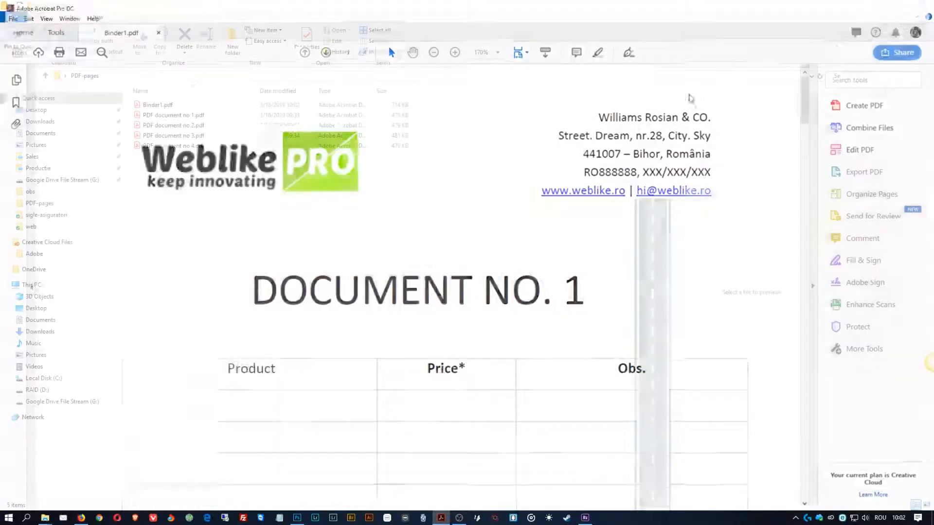
Step: Reopen Binder1.pdf in Acrobat from the PDF-pages folder in File Explorer
left_click(157, 105)
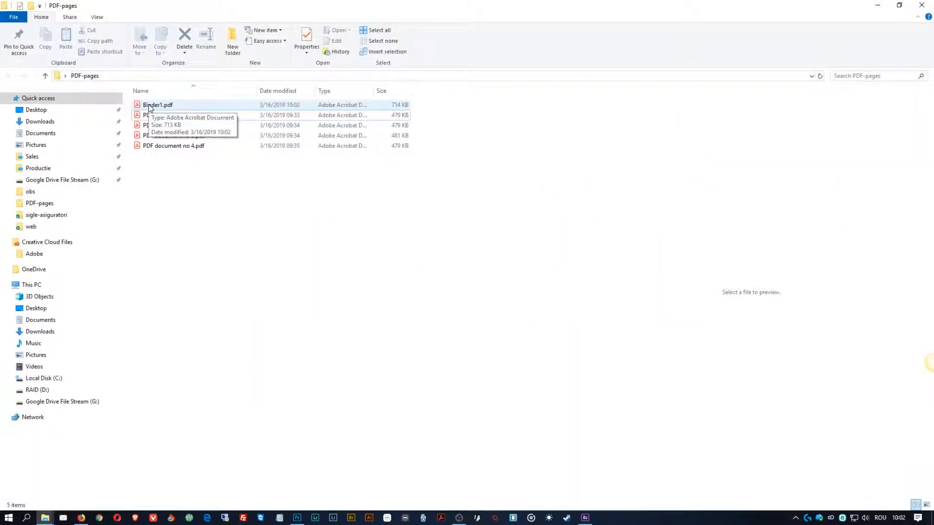
left_click(158, 105)
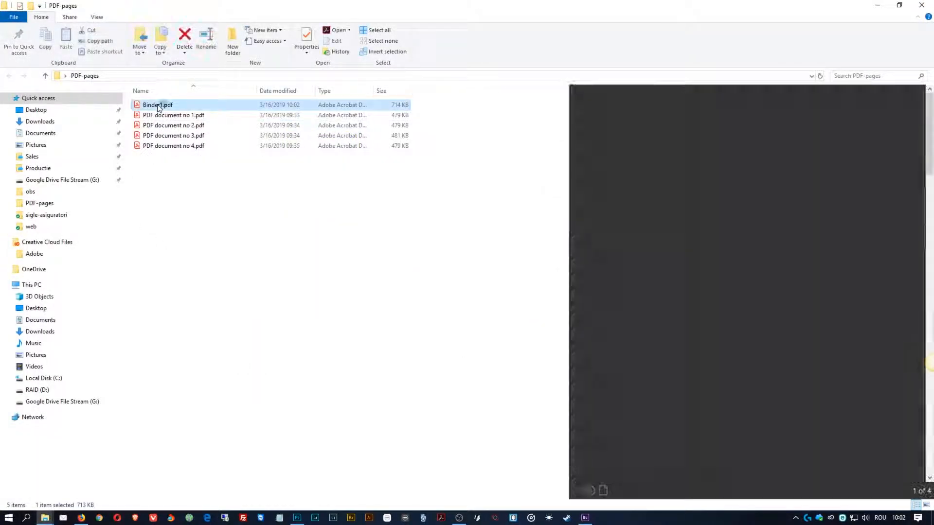
double_click(157, 105)
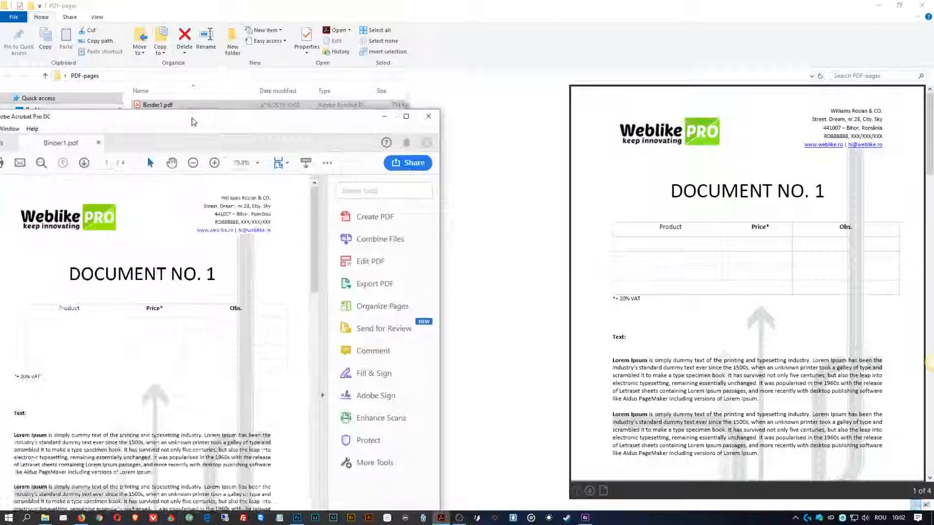
left_click(498, 50)
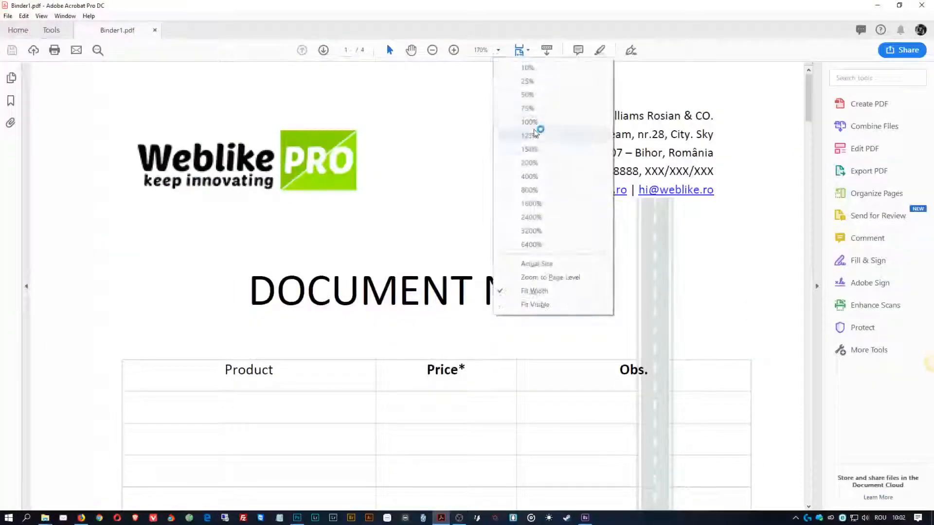
Step: View Binder1.pdf's first page at 100% zoom, then switch back to Photoshop
left_click(529, 122)
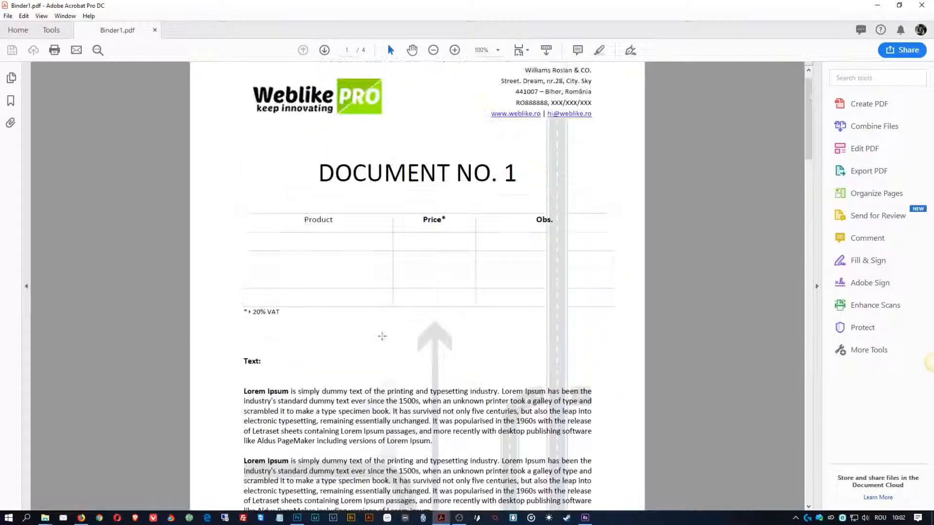
scroll("down", 3)
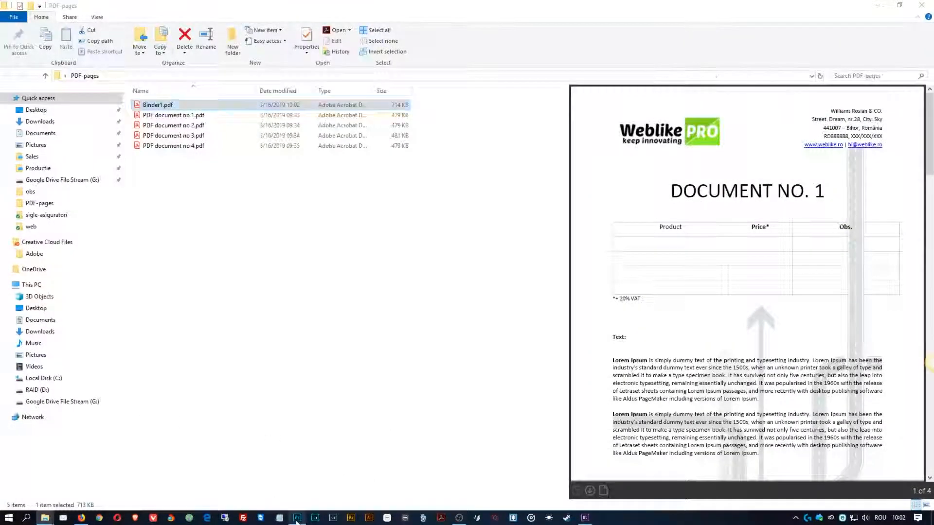
left_click(296, 518)
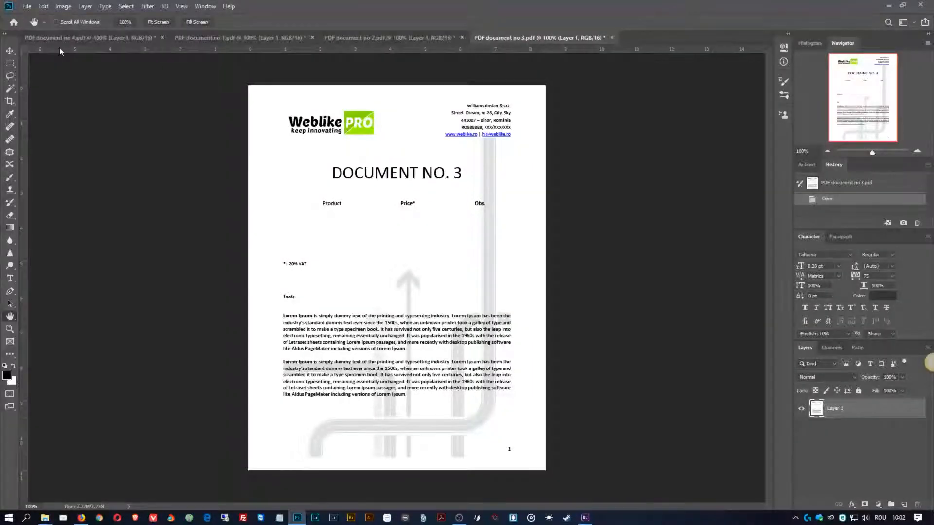